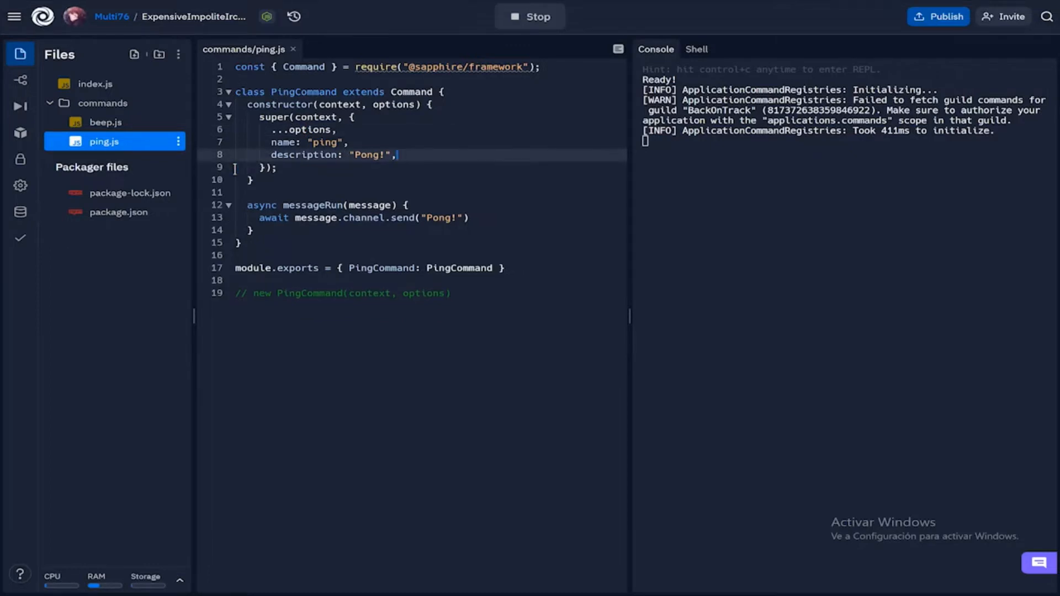
Add a chatInputCommand block to ping.js options, replacing register: true with guildIds: [""]
{"action": "key", "text": "Enter"}
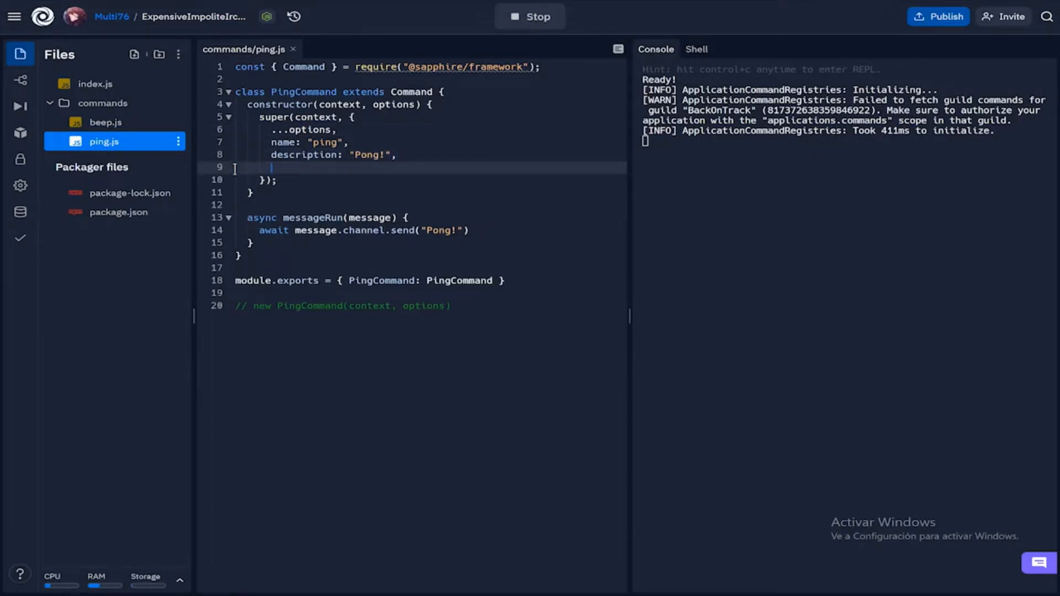
{"action": "type", "text": "chatInputCommand:"}
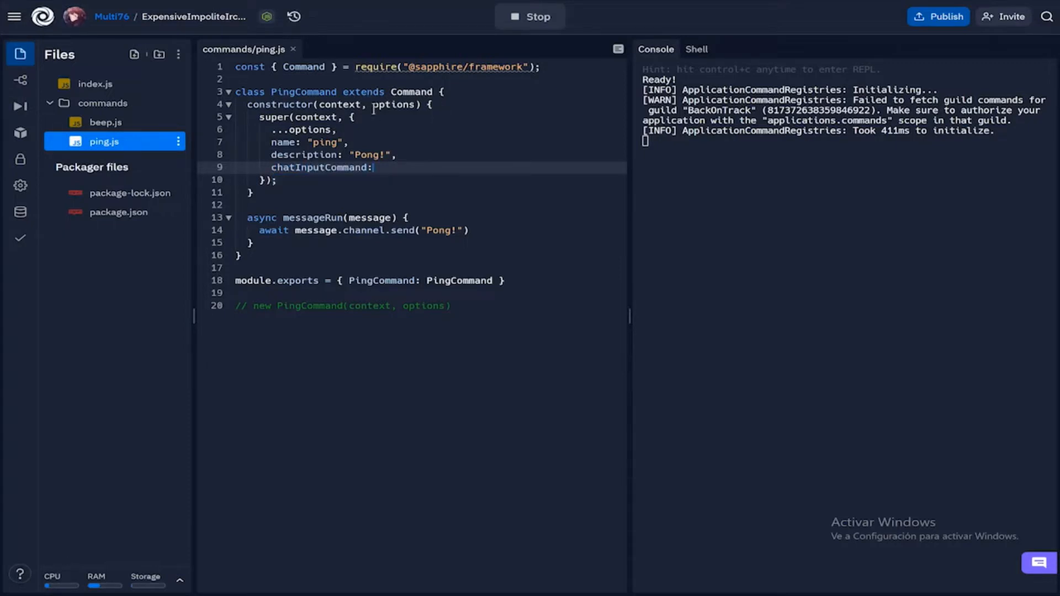
{"action": "type", "text": "{"}
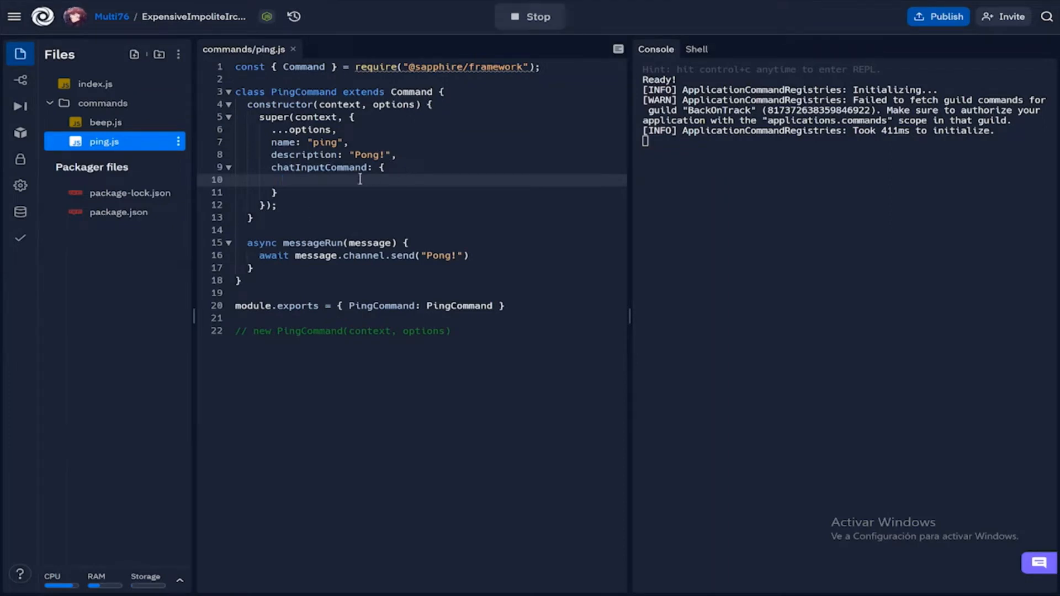
{"action": "type", "text": "register:"}
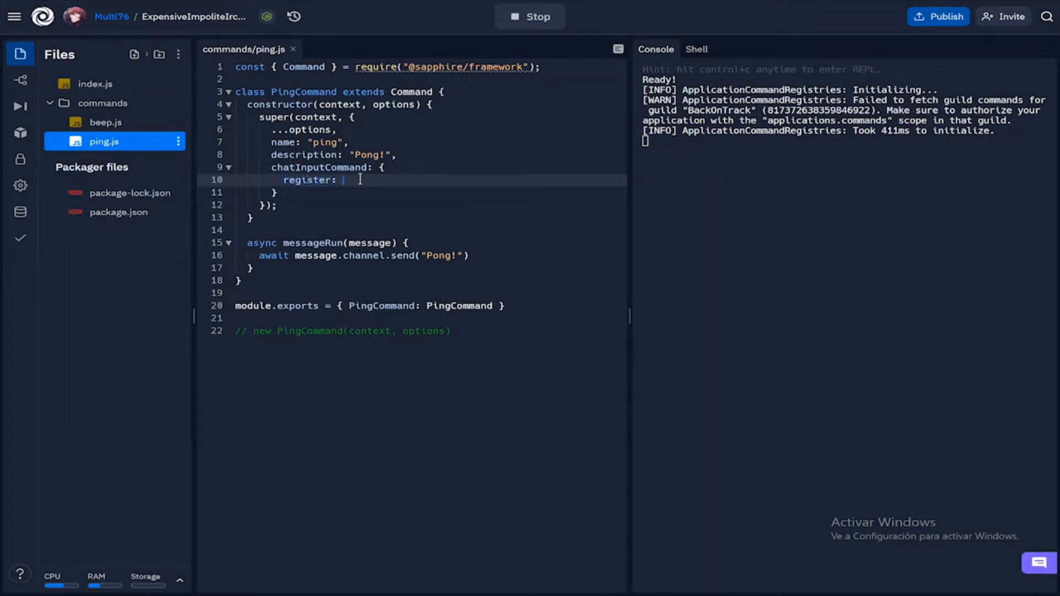
{"action": "type", "text": "true"}
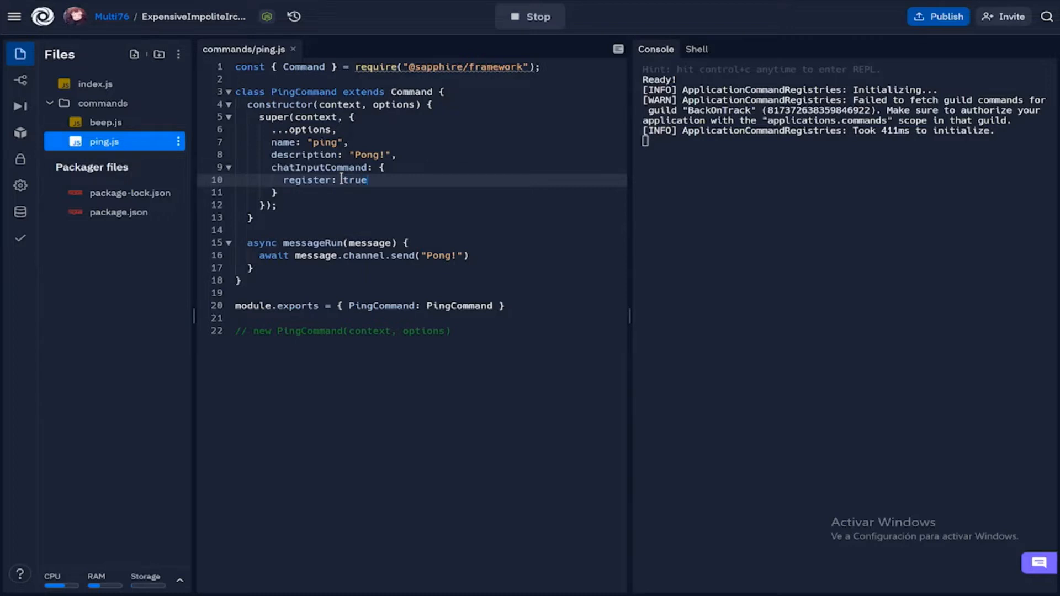
{"action": "left_click", "coordinate": [352, 180]}
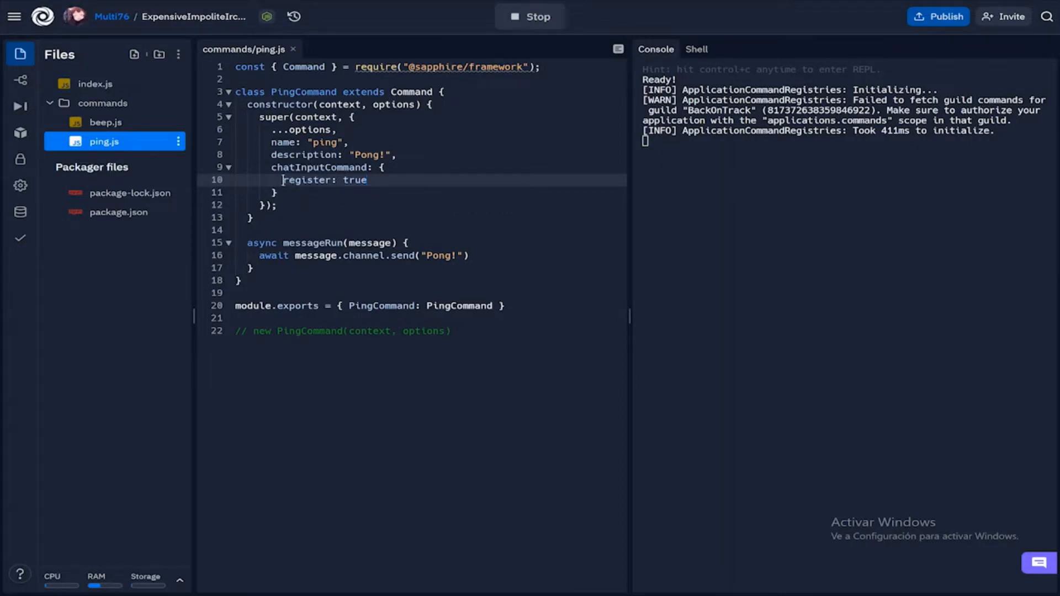
{"action": "type", "text": "hui"}
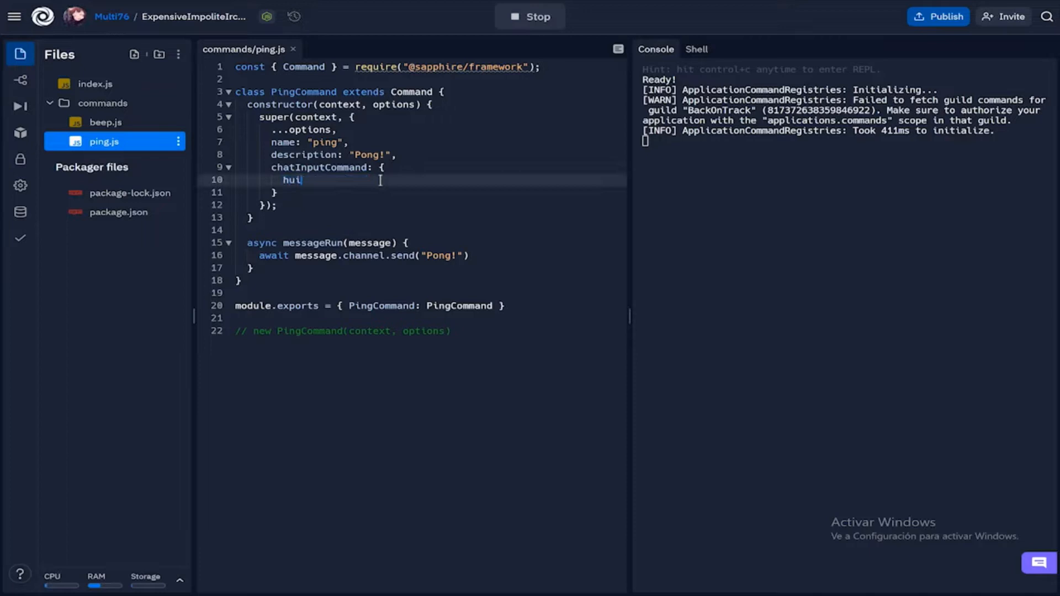
{"action": "type", "text": "guildIds: ["}
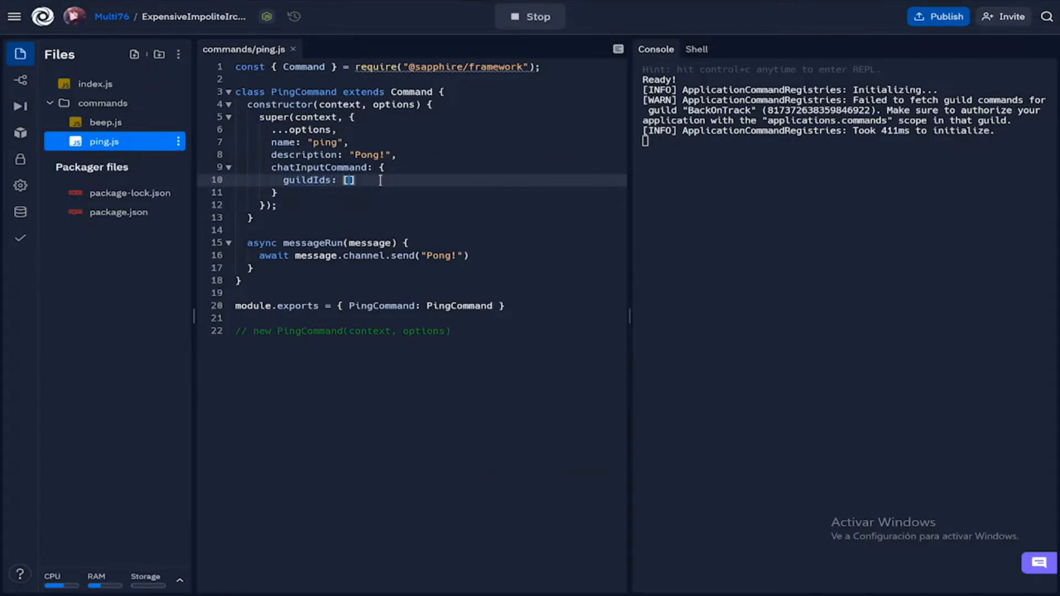
{"action": "type", "text": "\"\""}
{"action": "left_click", "coordinate": [413, 242]}
{"action": "type", "text": "a"}
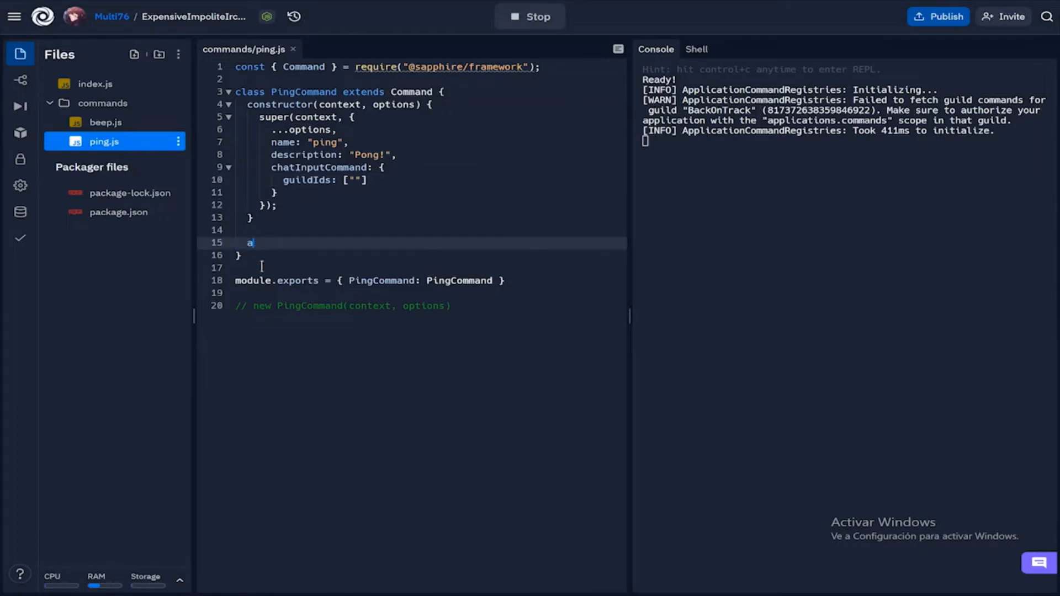
Write async chatInputRun(interaction) with await interaction.reply("Pong!") below the constructor
{"action": "key", "text": "Backspace"}
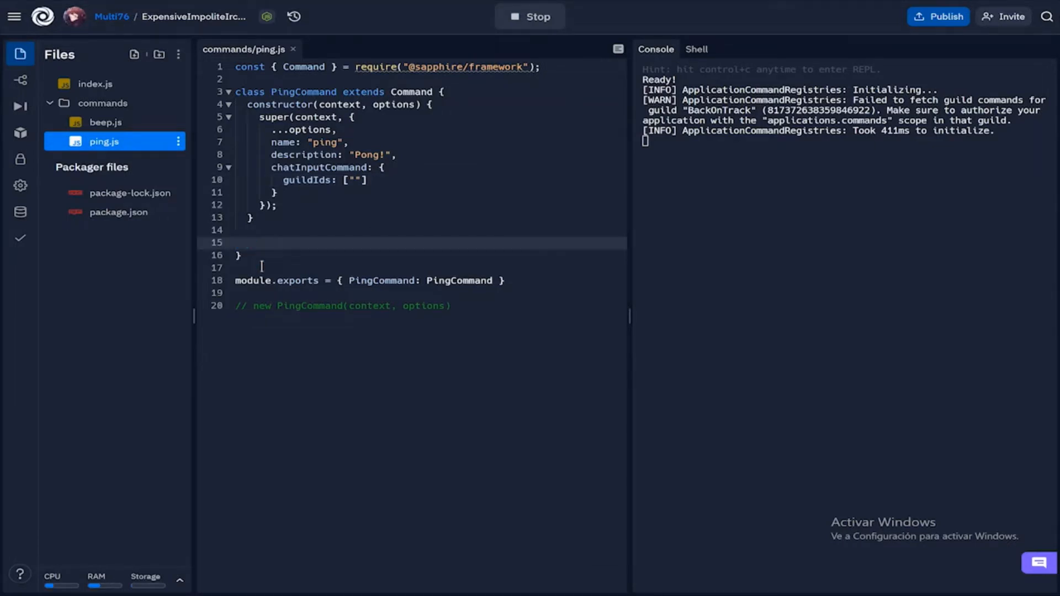
{"action": "type", "text": "async"}
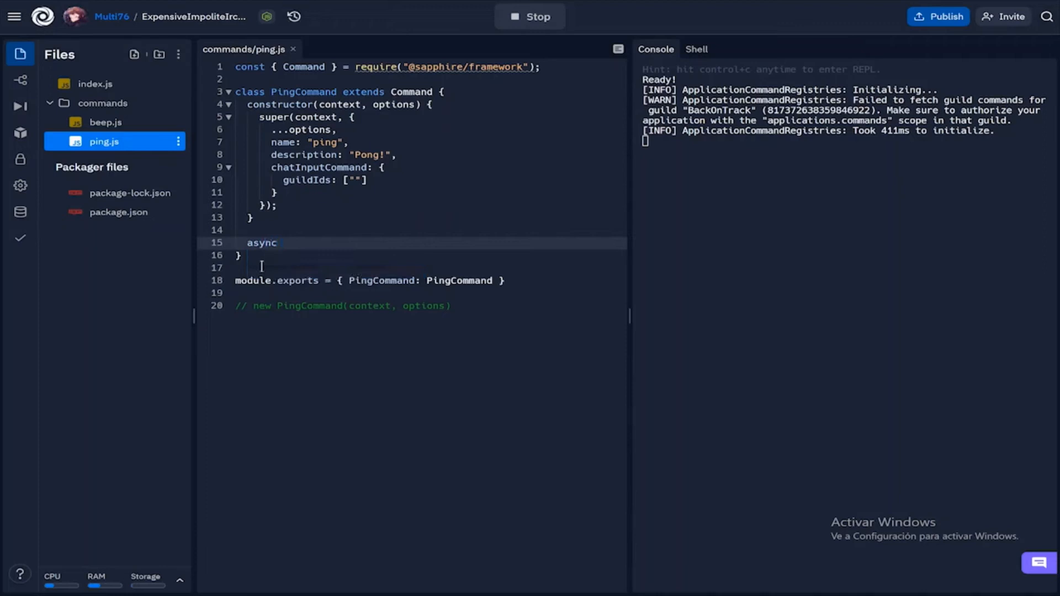
{"action": "type", "text": "chatInput"}
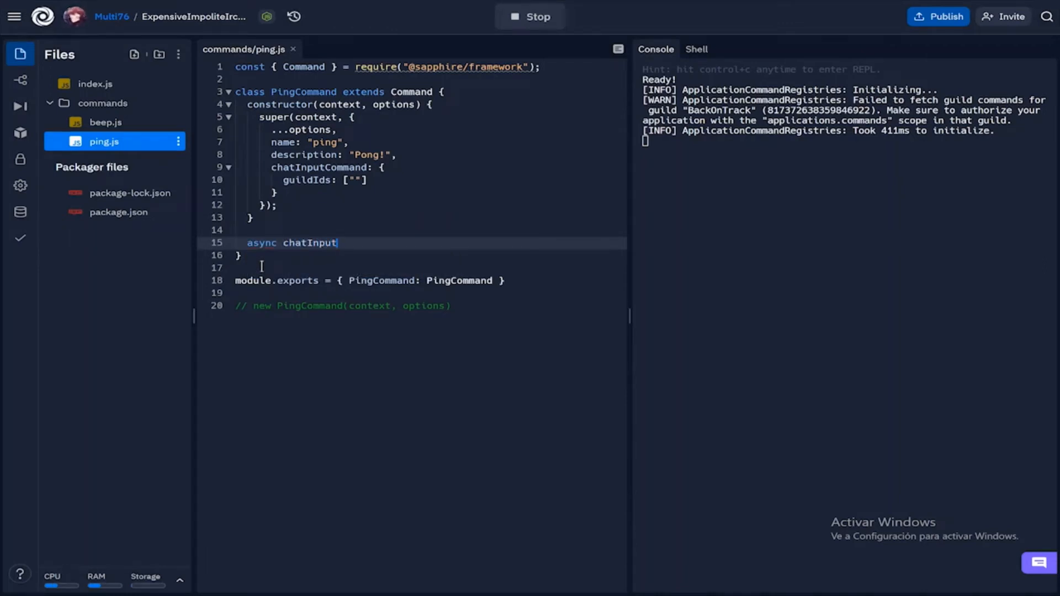
{"action": "type", "text": "Run("}
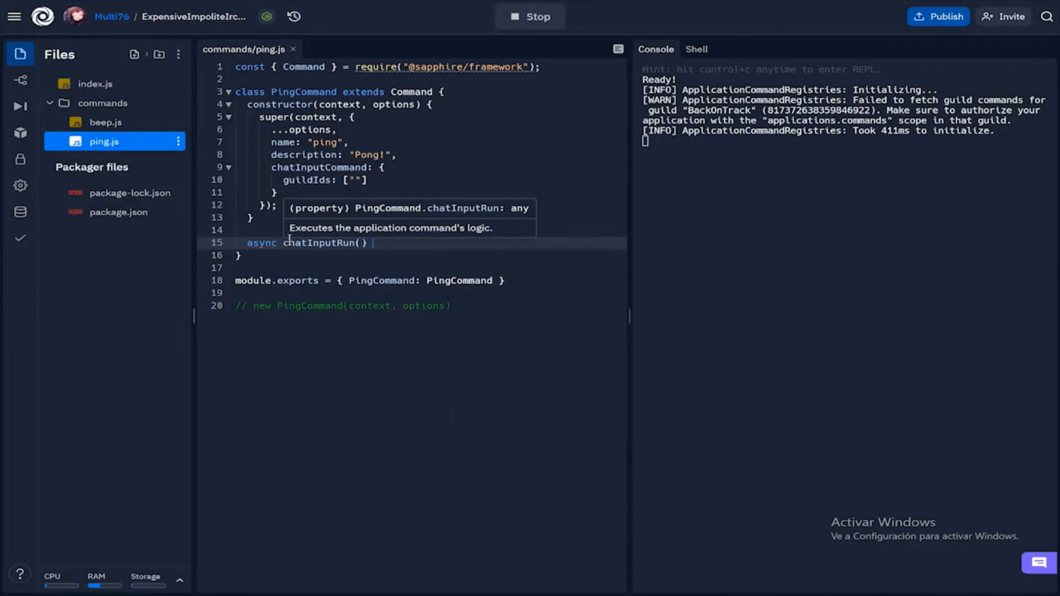
{"action": "type", "text": "in) {"}
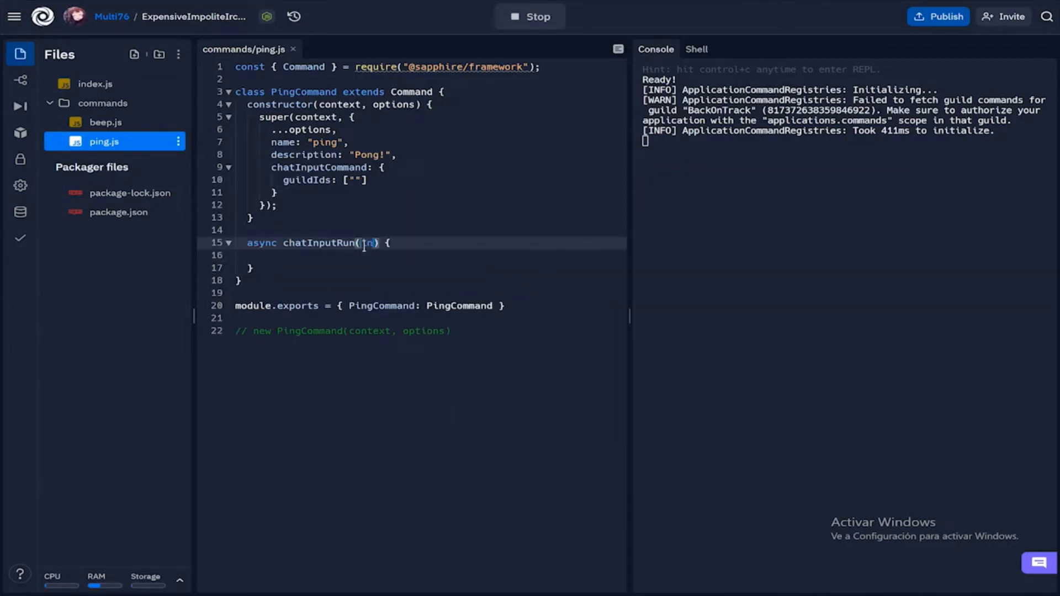
{"action": "type", "text": "nteraction"}
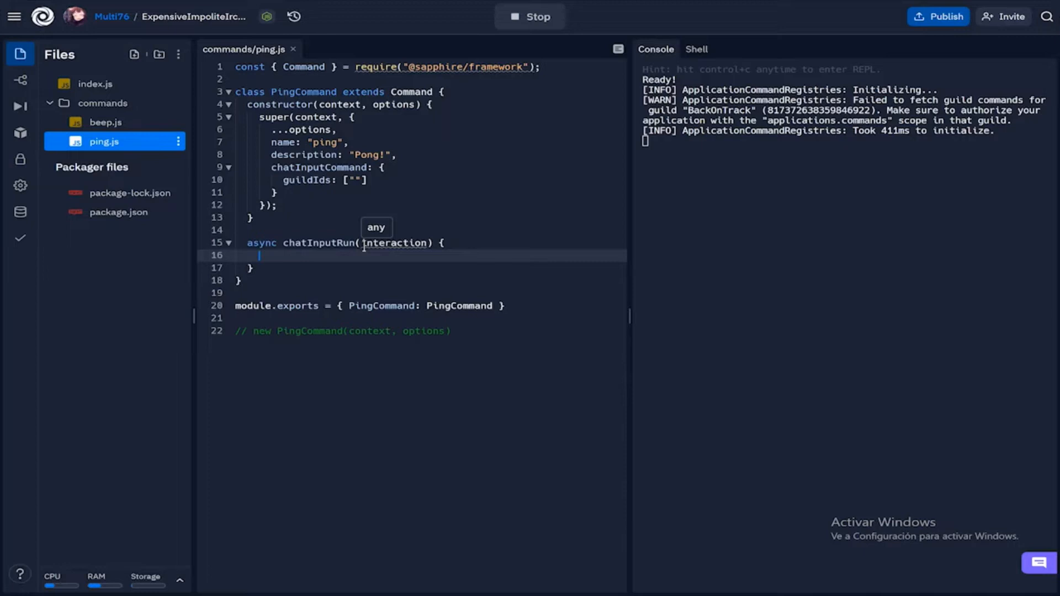
{"action": "type", "text": "await interaction.reply(\"\")"}
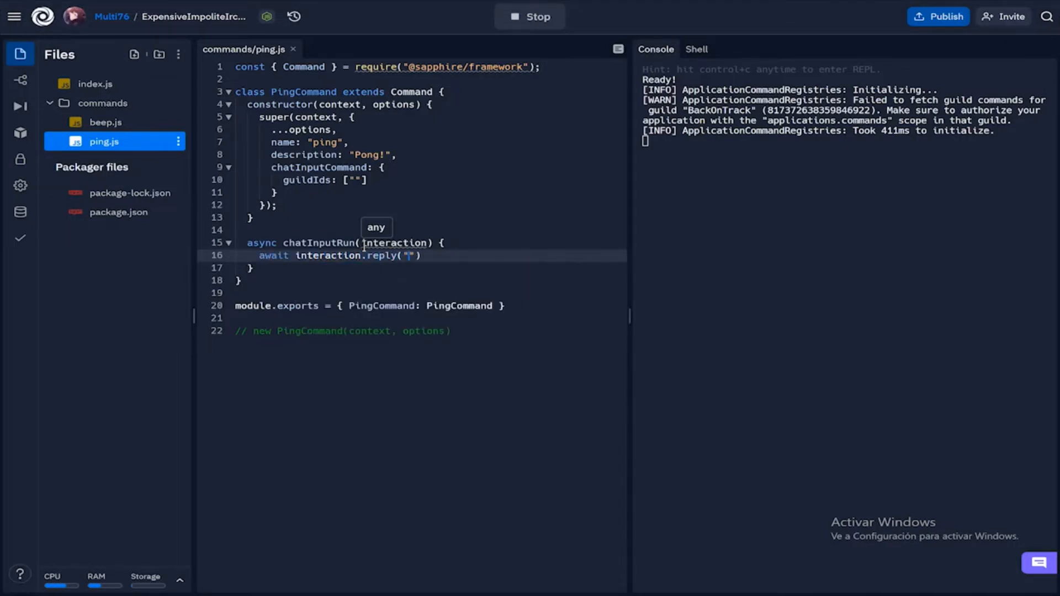
{"action": "type", "text": "Pong!"}
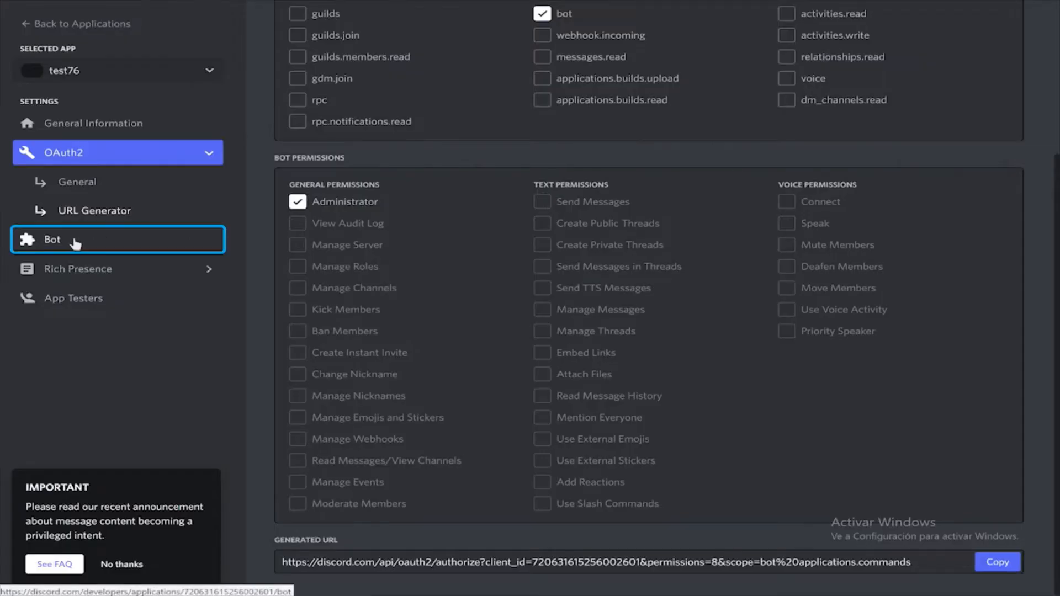
In OAuth2 URL Generator, select bot and applications.commands scopes plus Administrator permission
{"action": "left_click", "coordinate": [117, 153]}
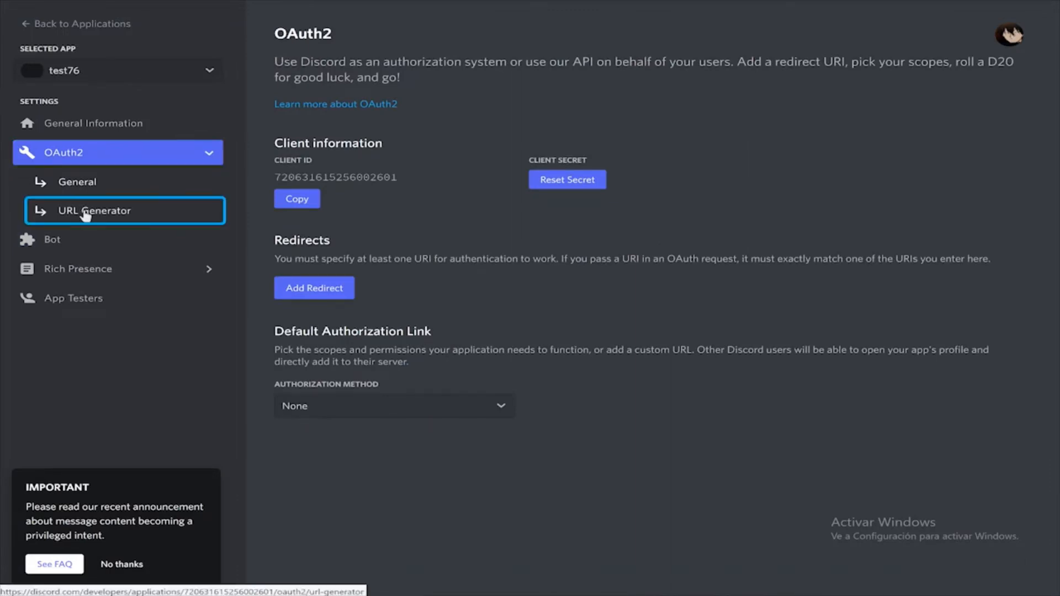
{"action": "left_click", "coordinate": [94, 210]}
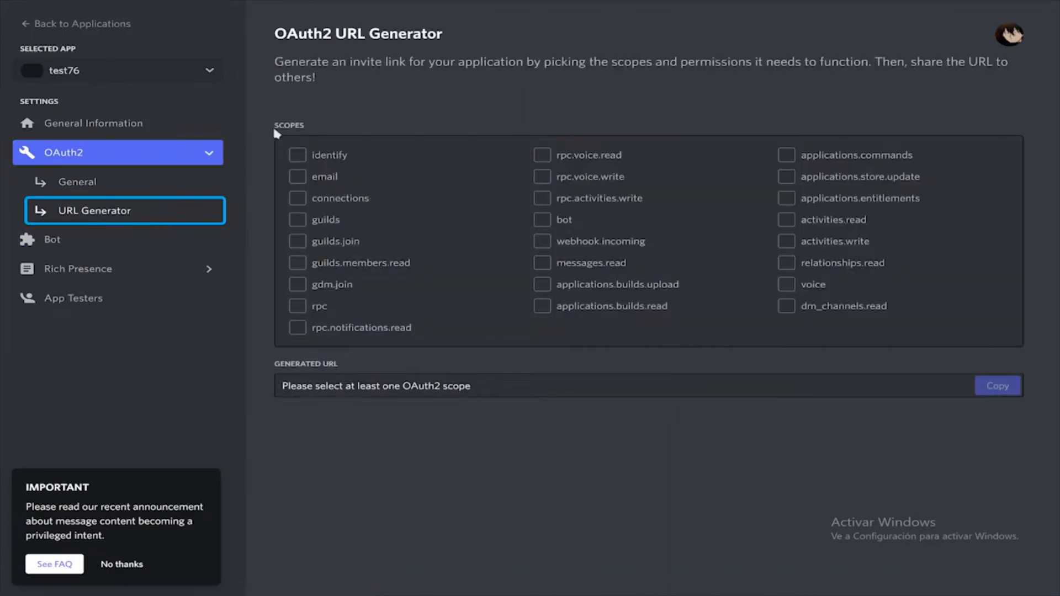
{"action": "left_click", "coordinate": [541, 219]}
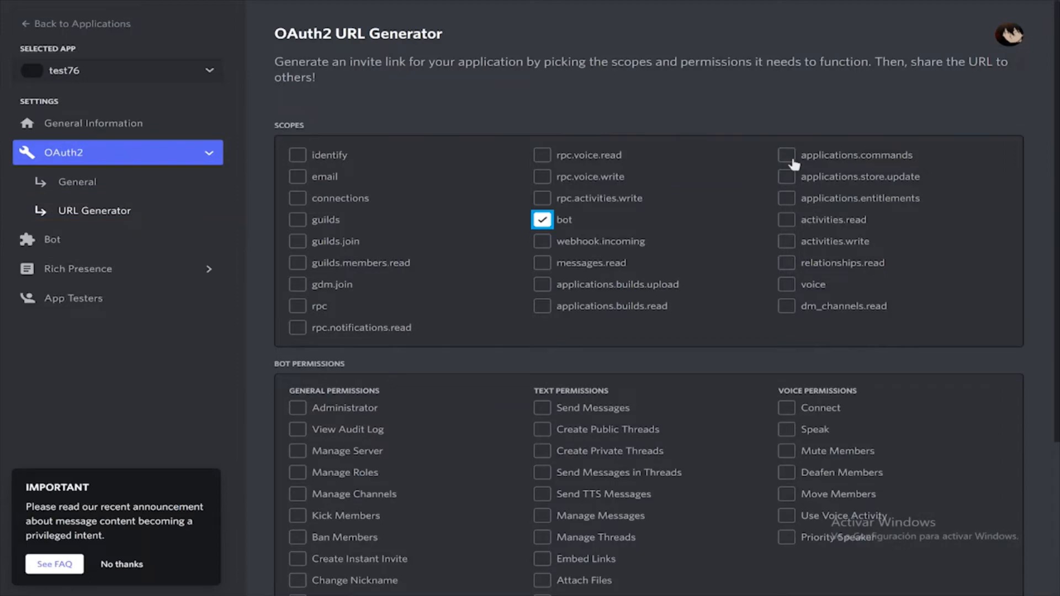
{"action": "left_click", "coordinate": [786, 155]}
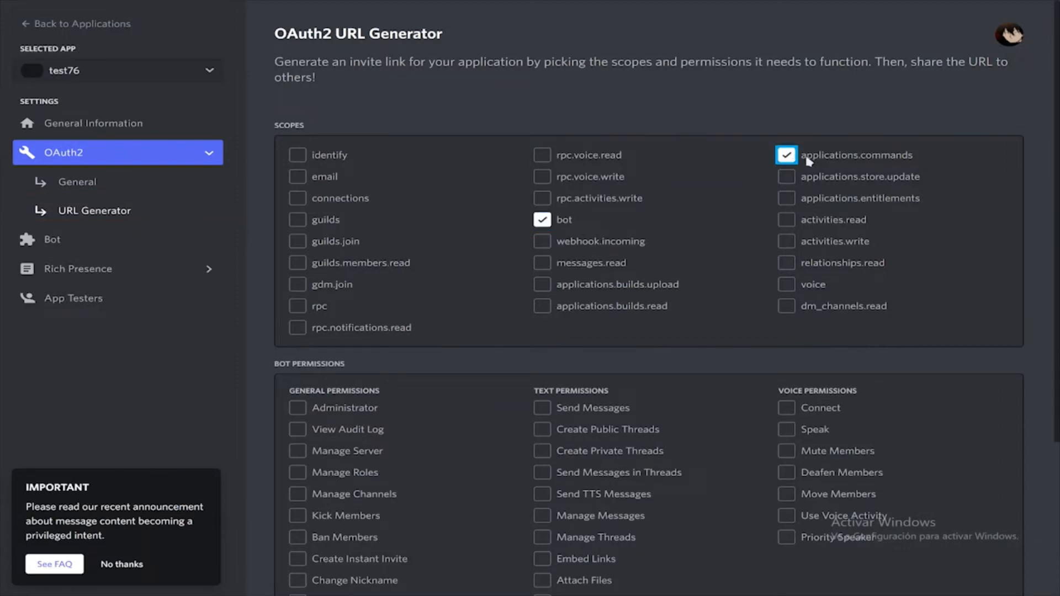
{"action": "scroll", "scroll_direction": "down", "scroll_amount": 3}
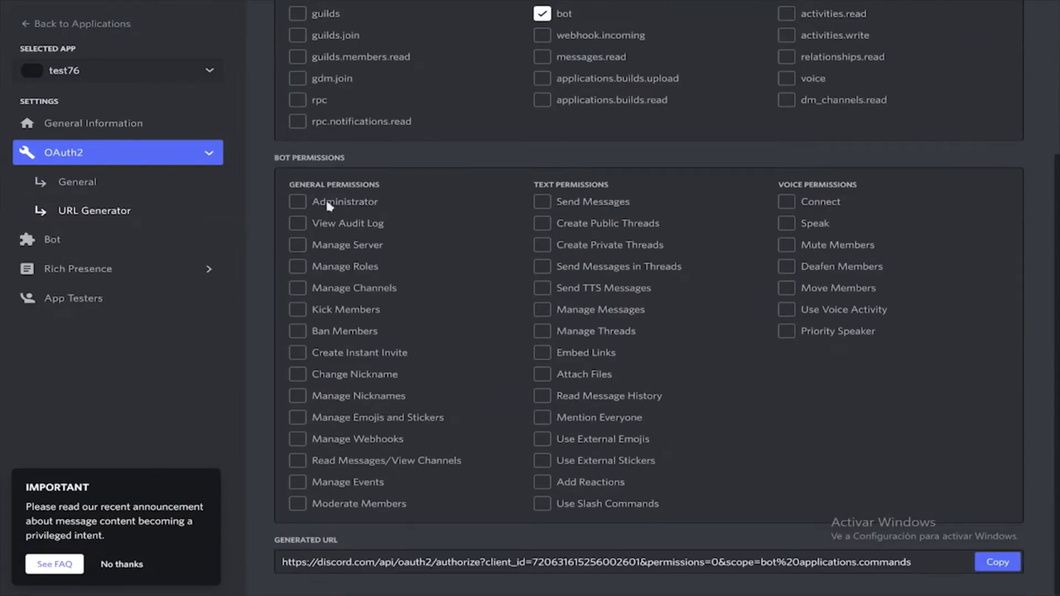
{"action": "left_click", "coordinate": [298, 201]}
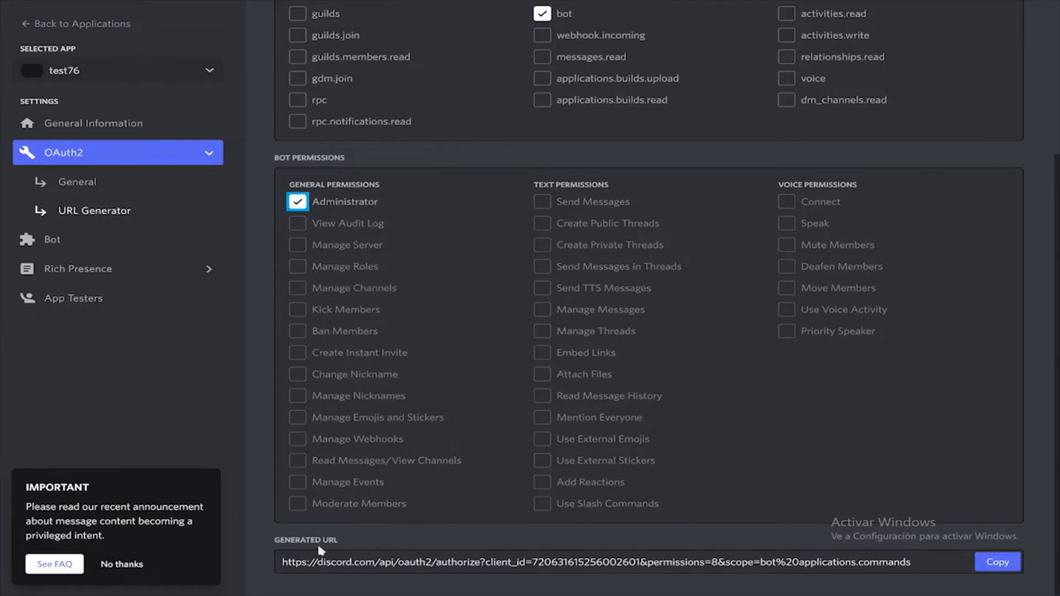
{"action": "mouse_move", "coordinate": [735, 485]}
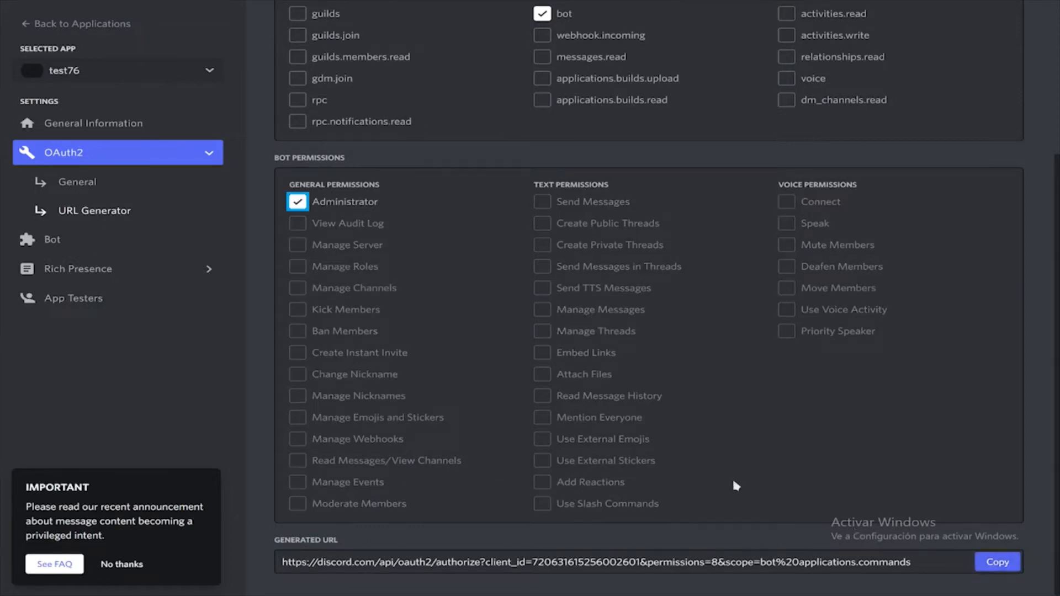
{"action": "mouse_move", "coordinate": [139, 305]}
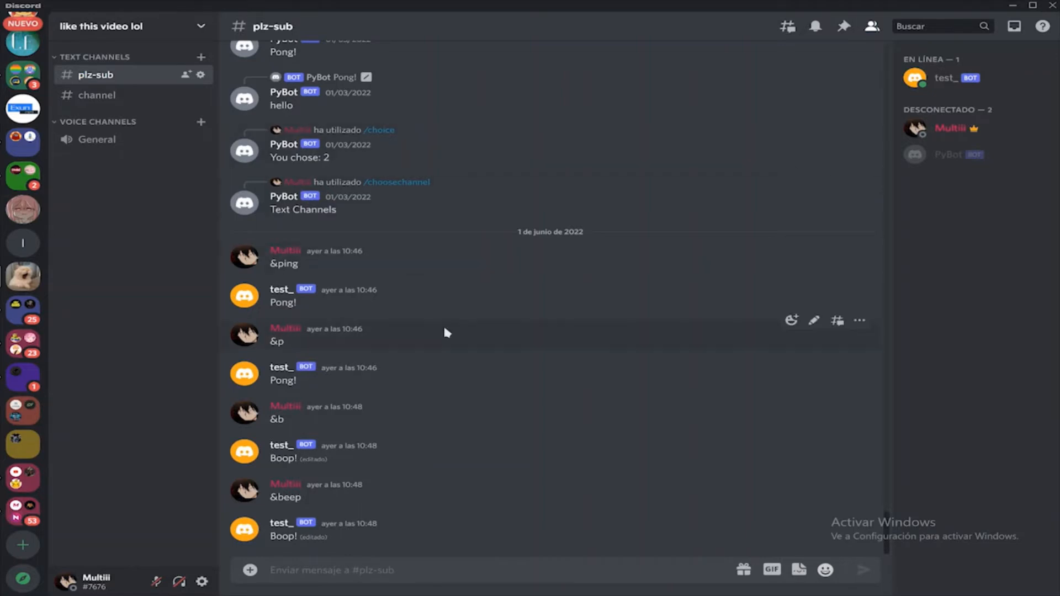
Run the test_ bot's /ping slash command in #plz-sub
{"action": "type", "text": "/"}
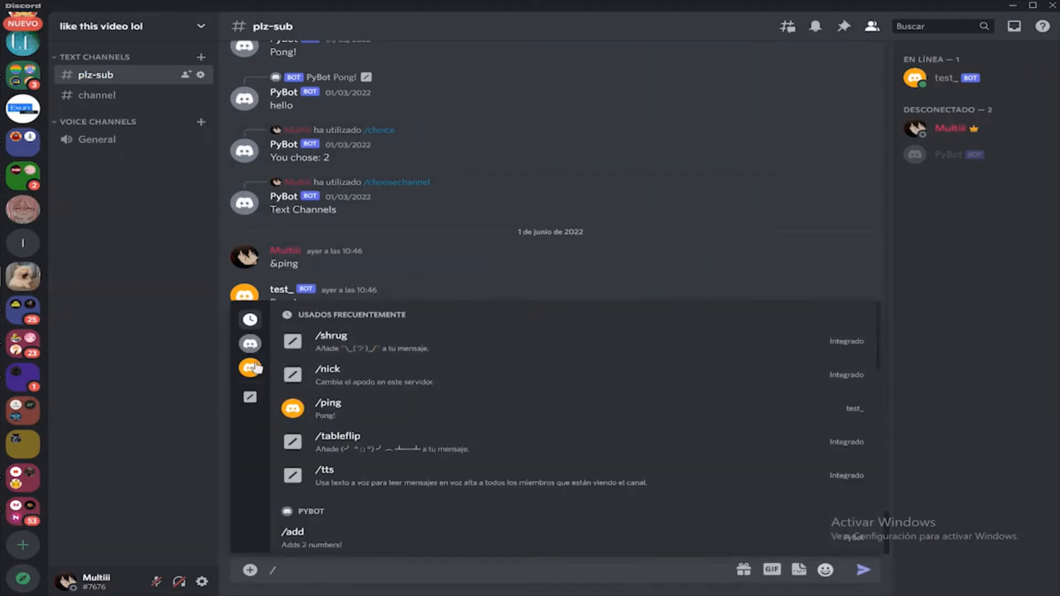
{"action": "left_click", "coordinate": [249, 367]}
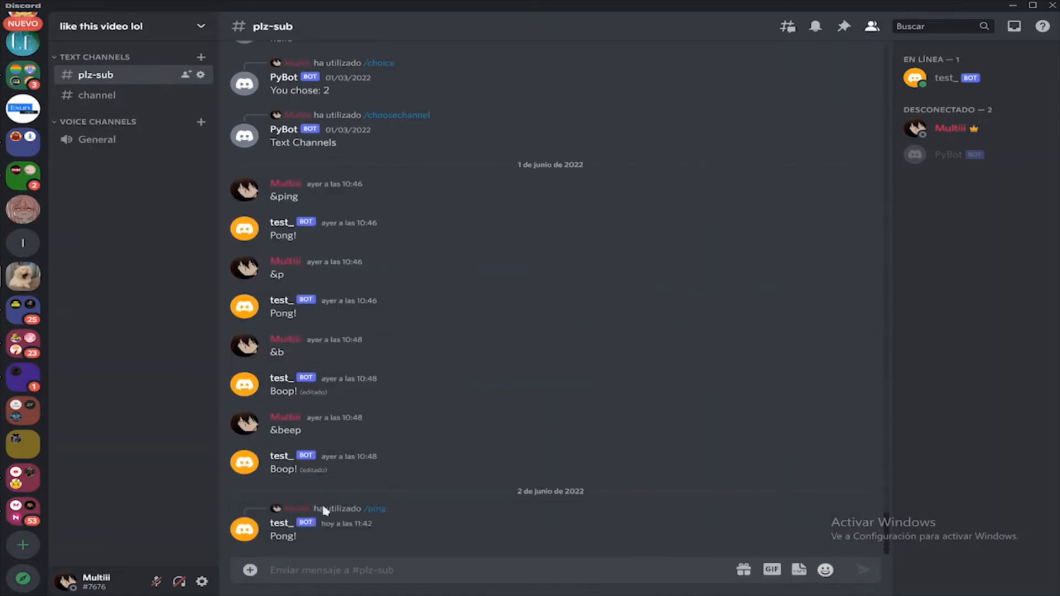
{"action": "mouse_move", "coordinate": [350, 529]}
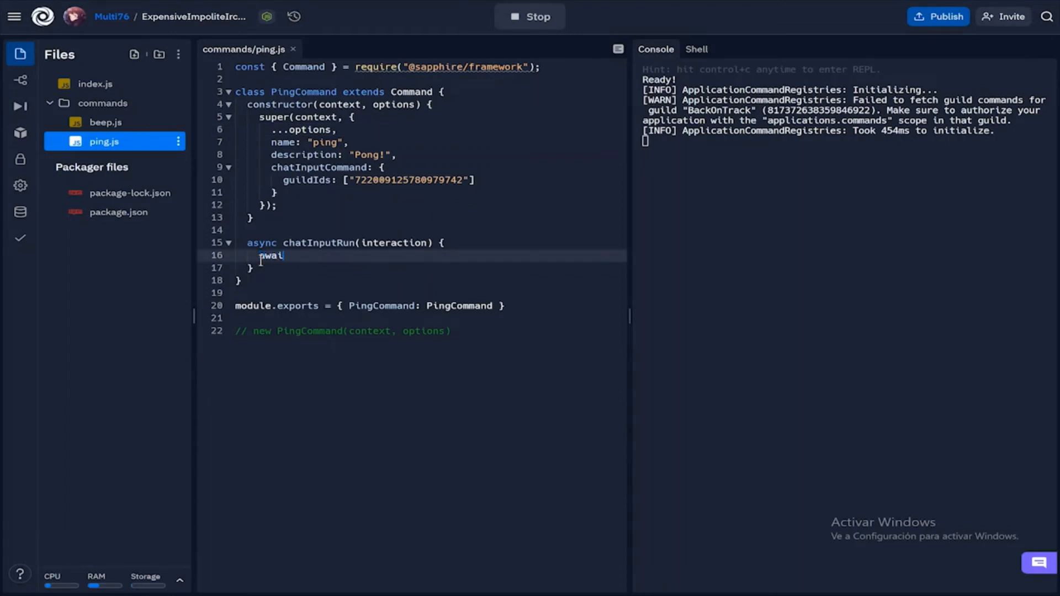
Rewrite the handler as await interaction.reply() and begin adding a content option
{"action": "type", "text": "interaction.r"}
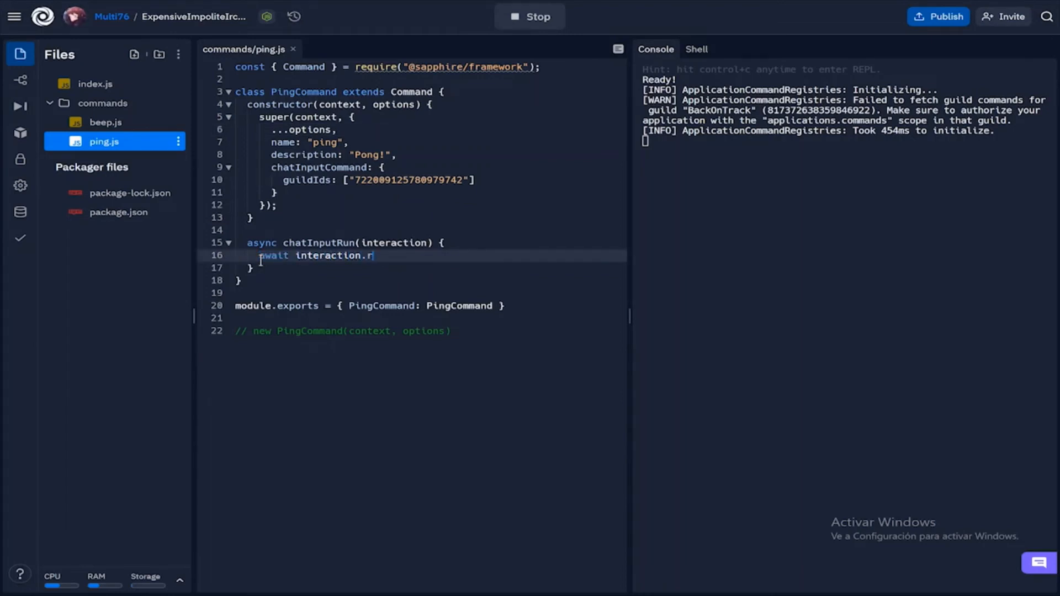
{"action": "type", "text": "eply()"}
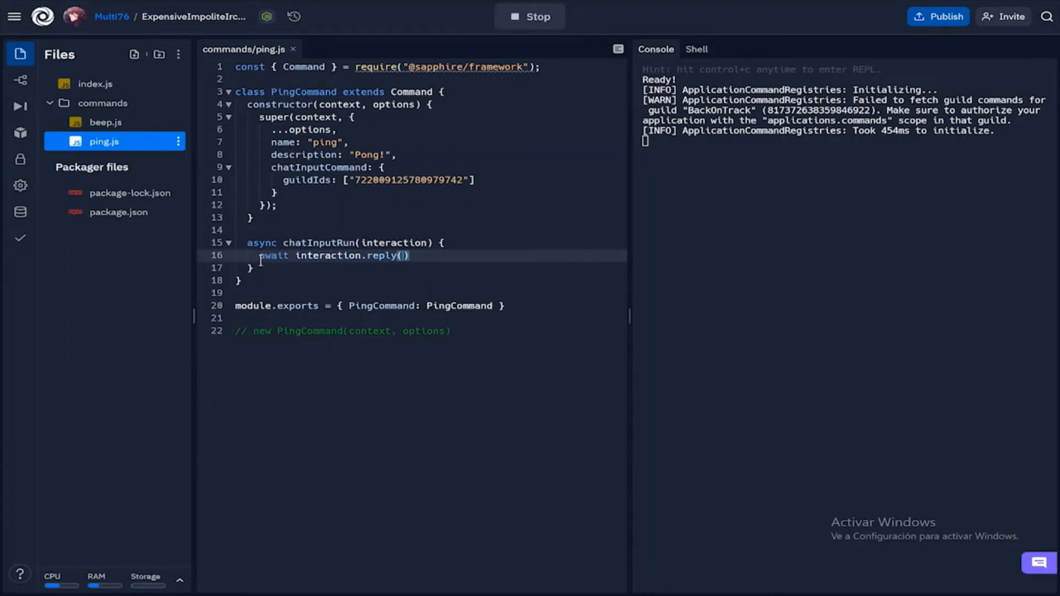
{"action": "type", "text": "cont"}
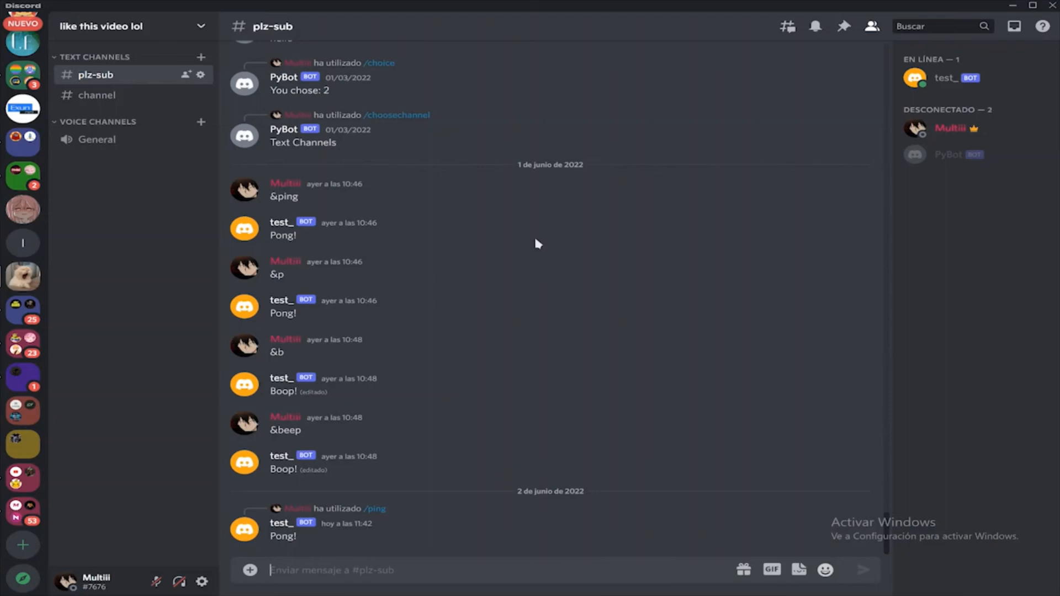
Run /ping again and check the Pong! reply is visible only to you
{"action": "type", "text": "/"}
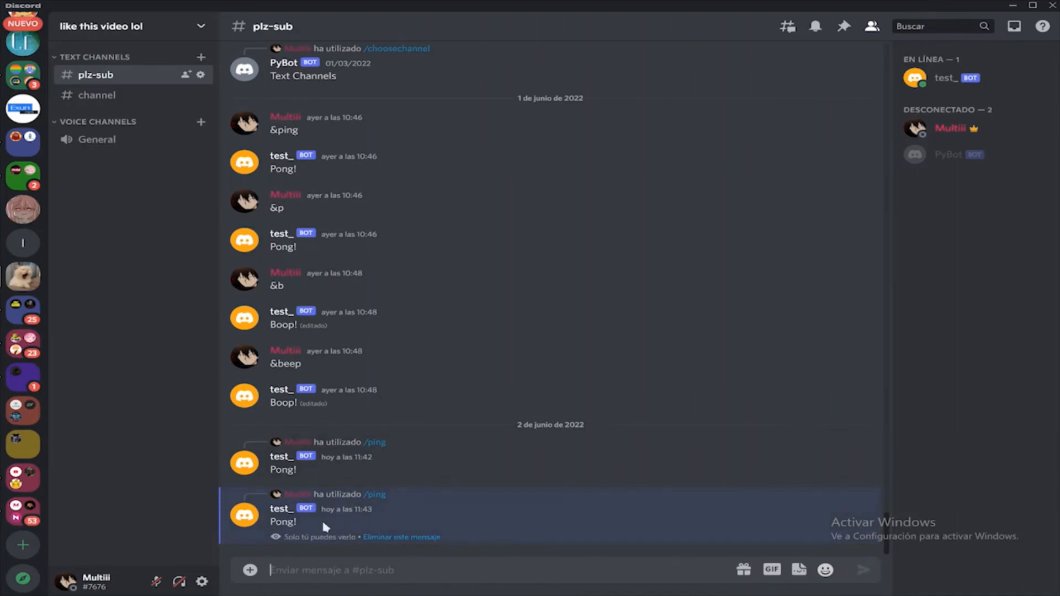
{"action": "scroll", "scroll_direction": "up", "scroll_amount": 3}
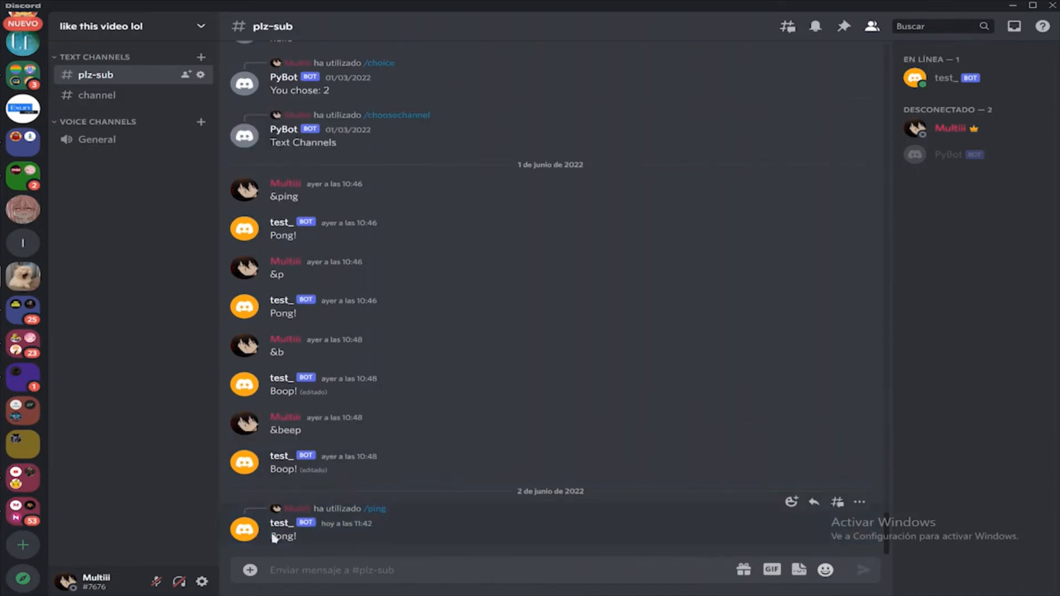